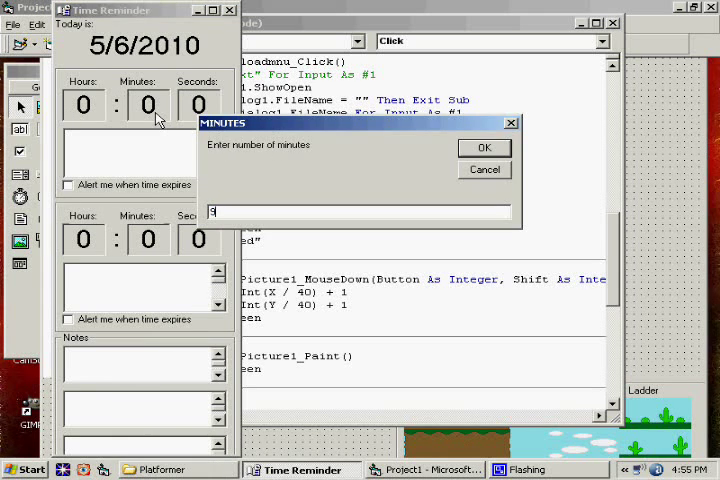
- Confirm the minutes entered in the Time Reminder prompt
left_click(484, 147)
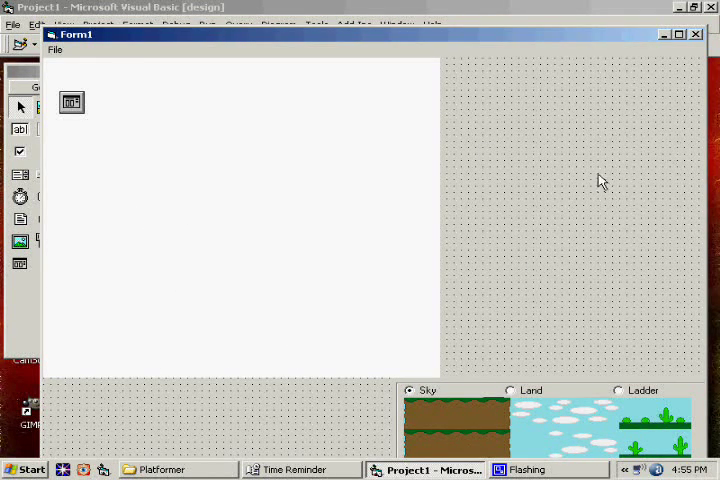
mouse_move(184, 245)
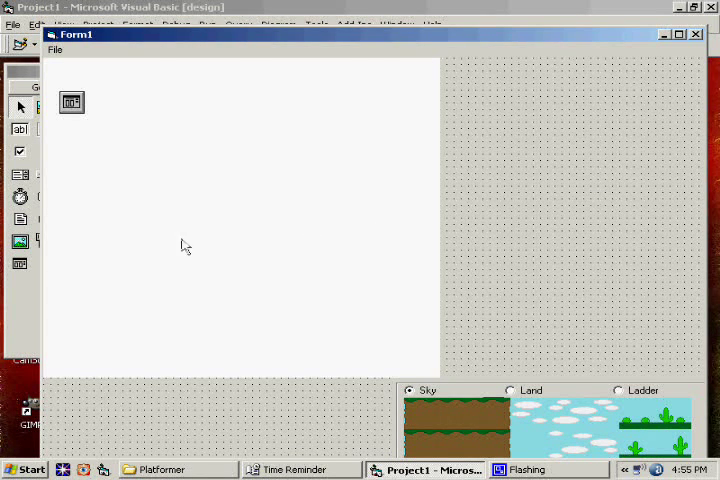
mouse_move(434, 231)
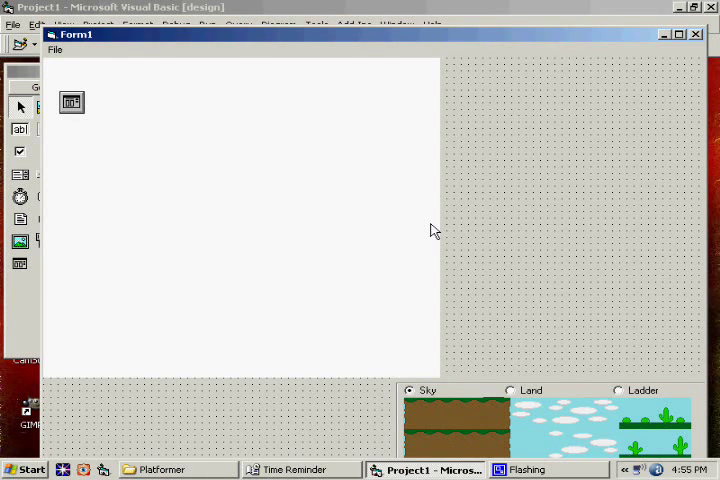
mouse_move(393, 283)
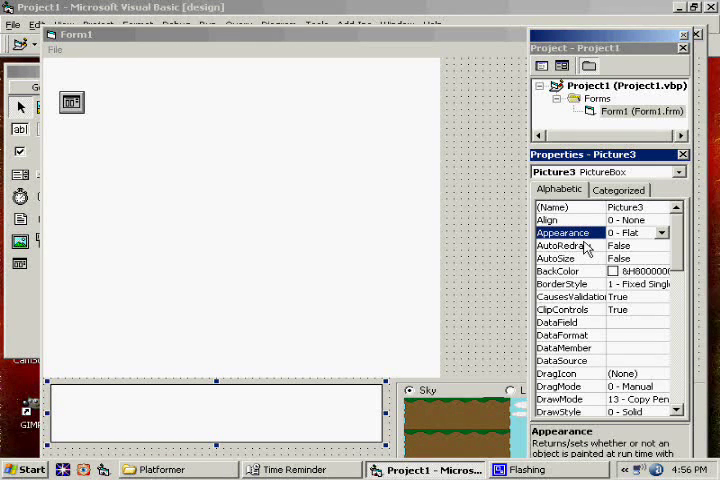
- Turn on AutoRedraw and choose a border style for Picture3
left_click(565, 245)
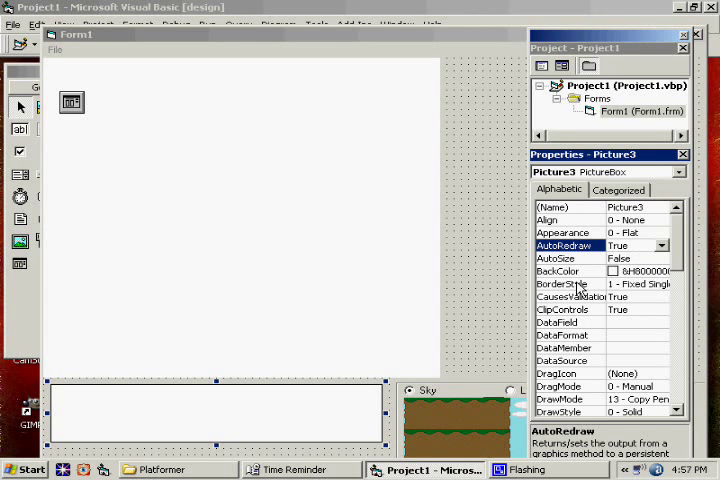
left_click(635, 283)
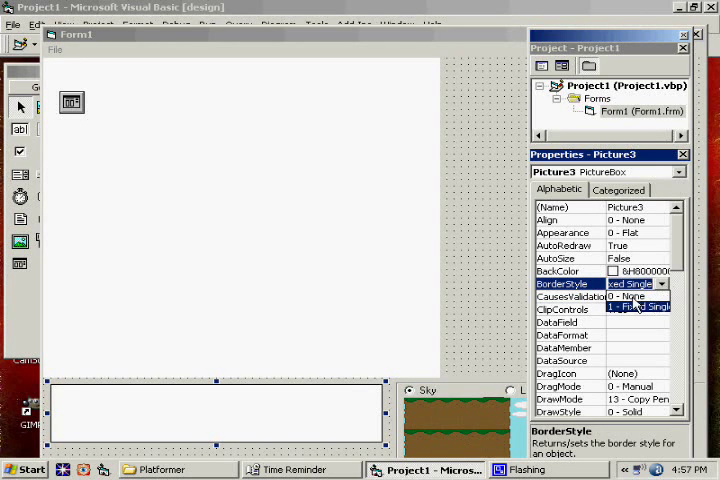
scroll("down", 3)
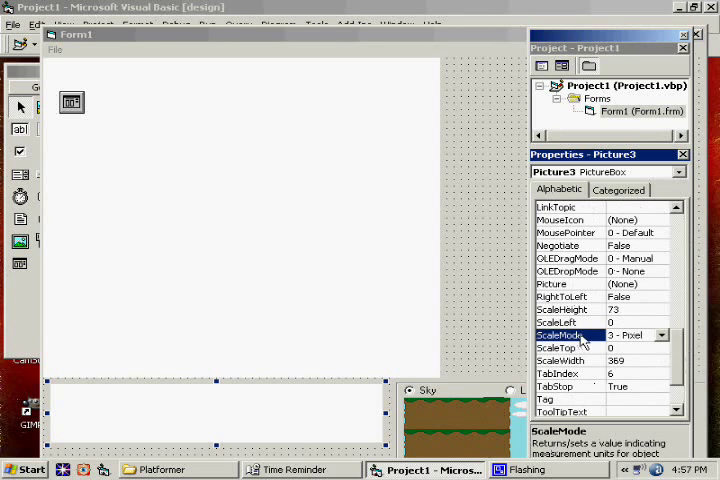
mouse_move(610, 360)
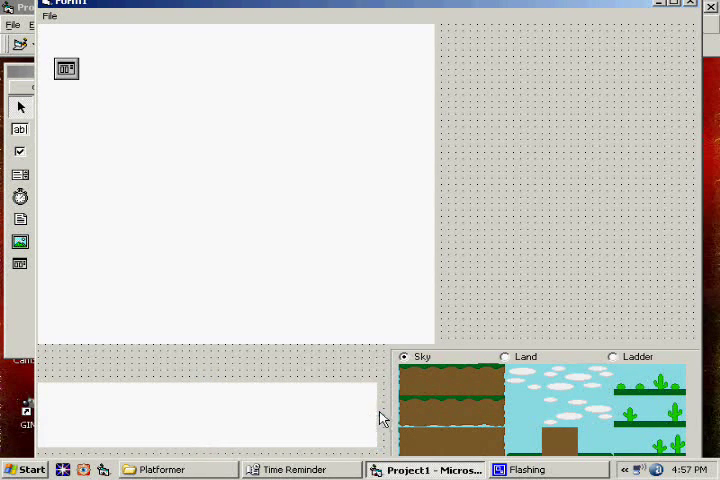
- Select Picture3 beneath the map area to resize it
left_click(380, 415)
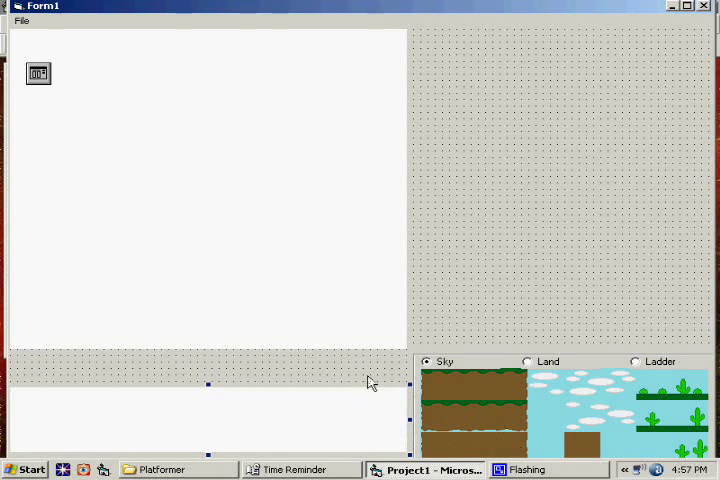
mouse_move(317, 365)
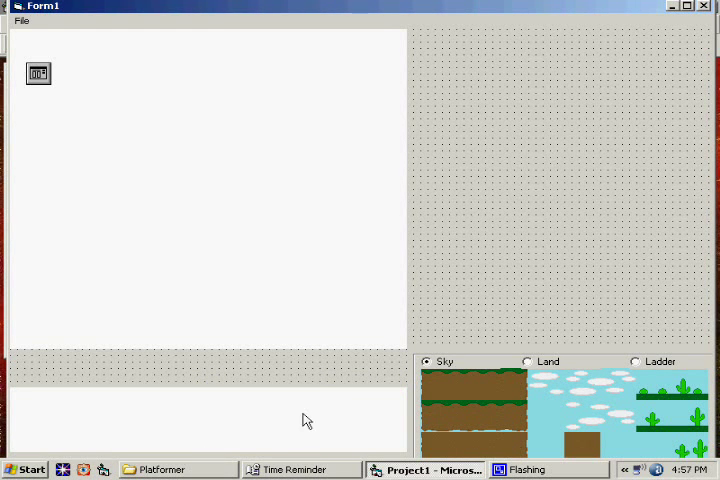
mouse_move(452, 232)
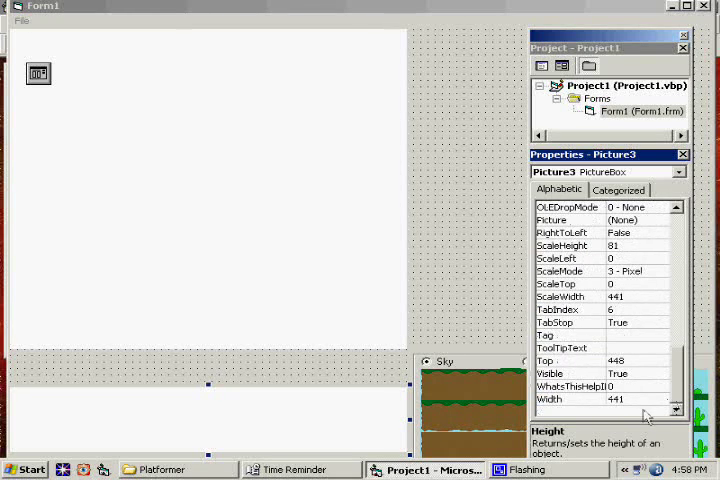
- Edit Picture3's Width property from 441 to 440
left_click(615, 398)
type("440")
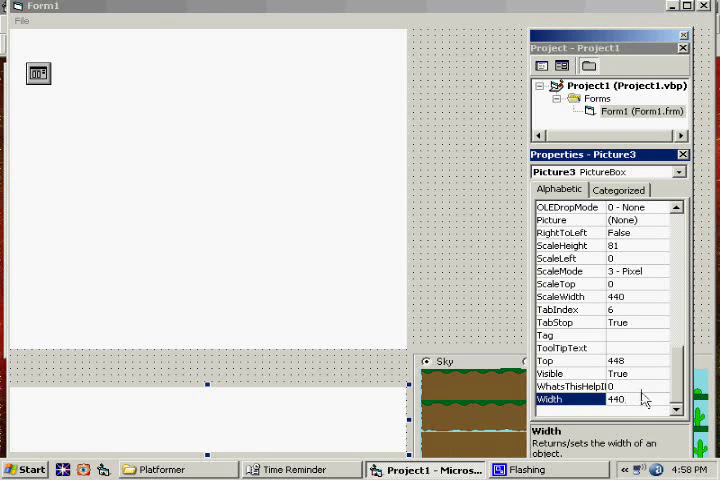
mouse_move(248, 326)
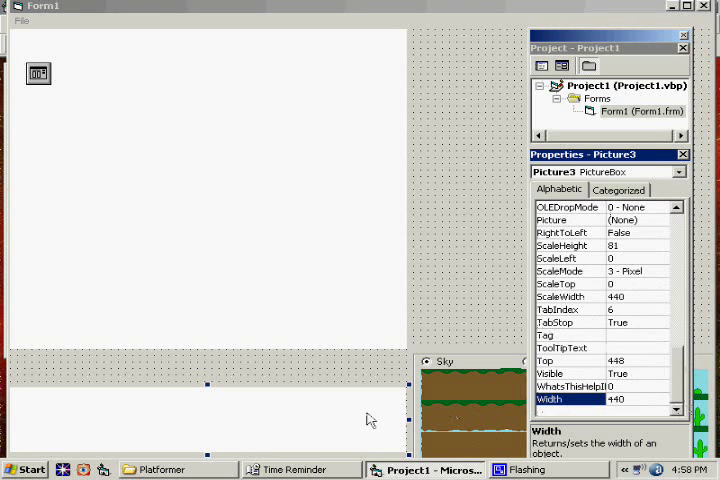
mouse_move(268, 418)
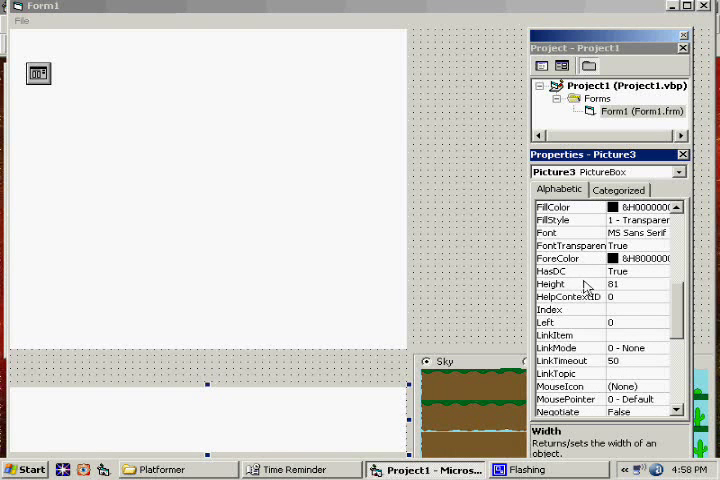
- Set Picture3's Height to 20, then 40, and check Width stays 440
left_click(610, 283)
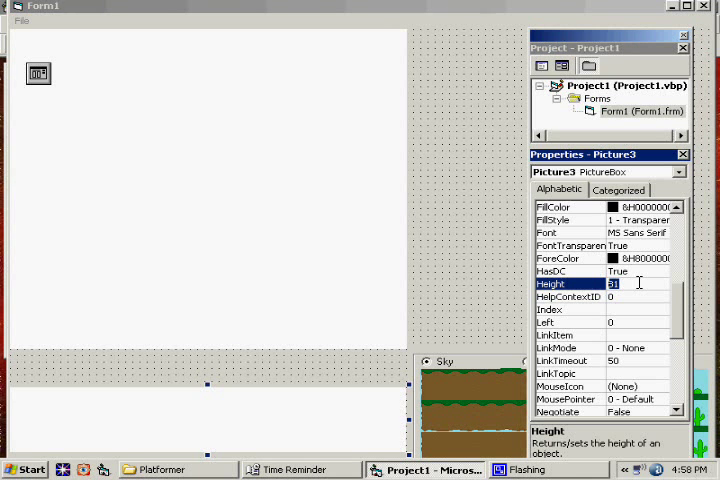
type("20")
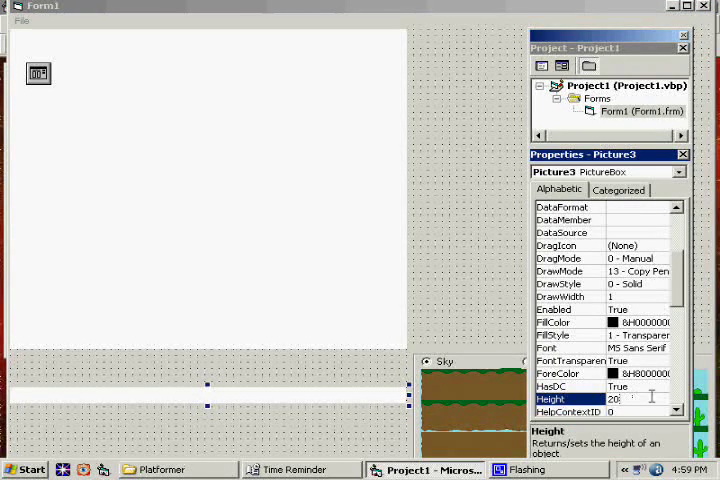
type("40")
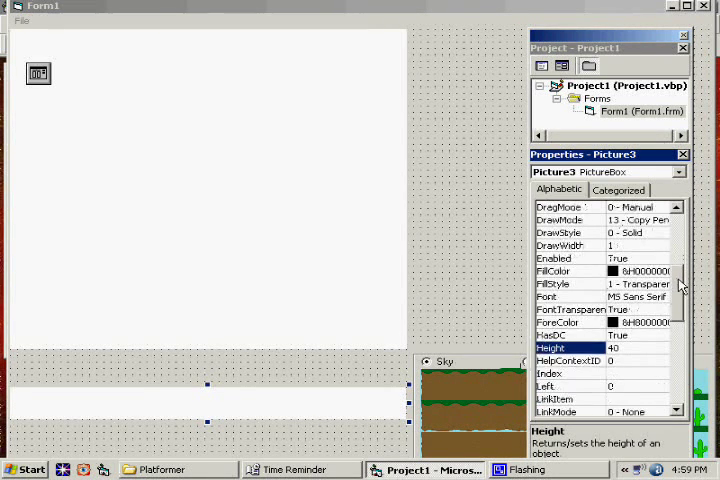
scroll("down", 3)
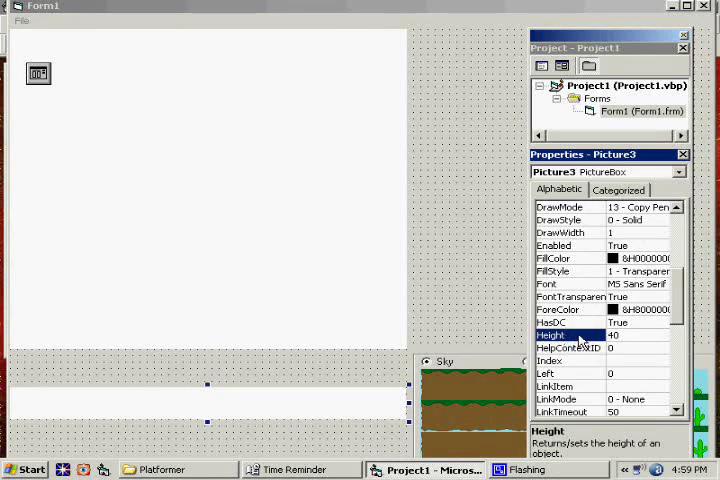
mouse_move(282, 400)
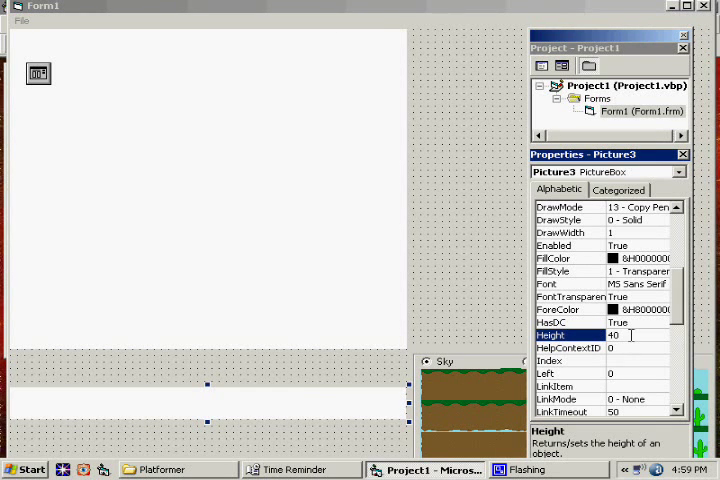
scroll("down", 3)
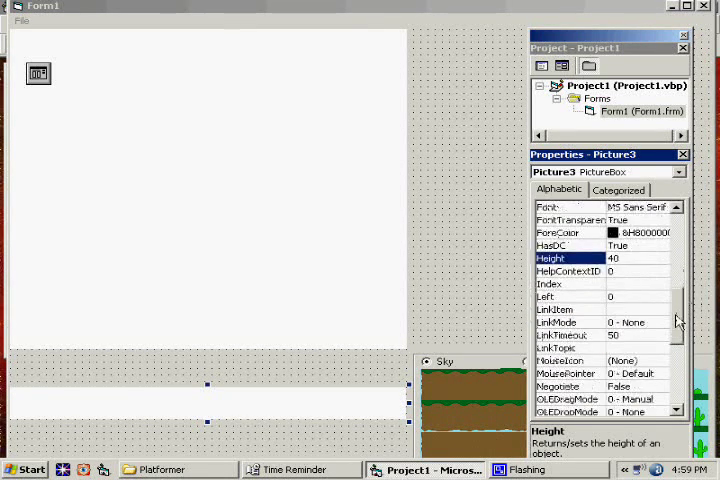
scroll("down", 3)
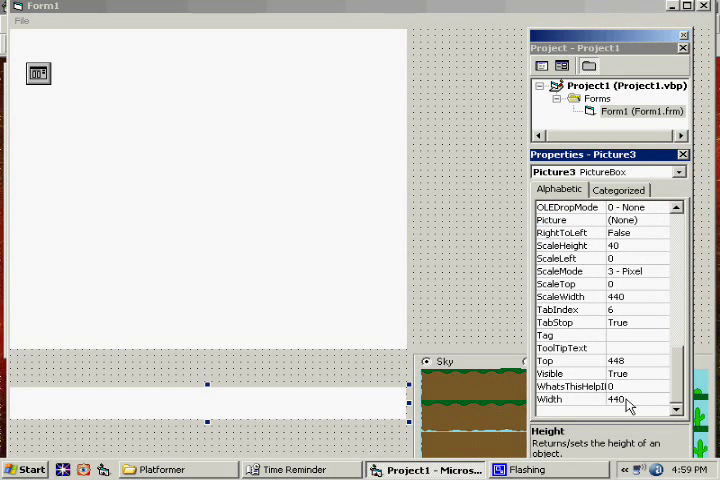
left_click(615, 398)
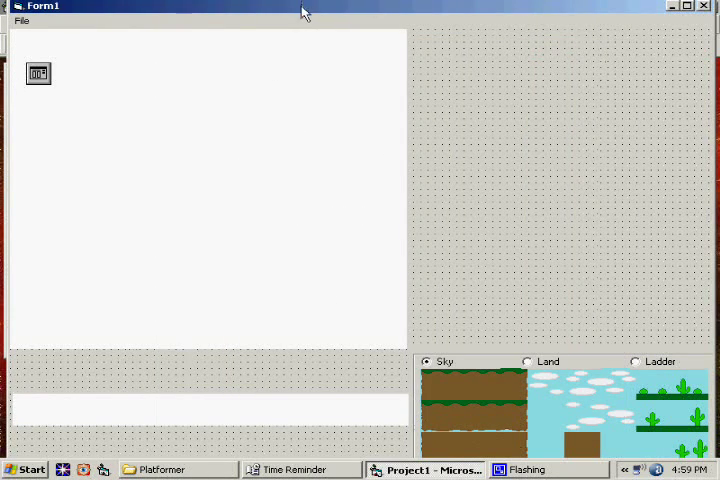
- Open Form1's code window
left_click(317, 24)
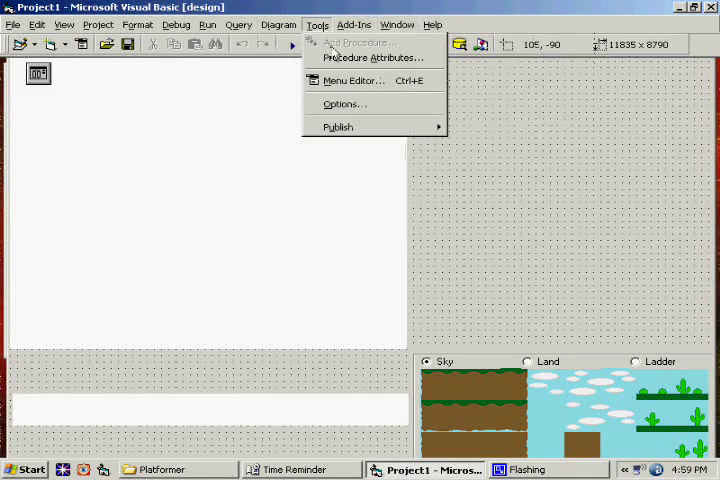
left_click(370, 57)
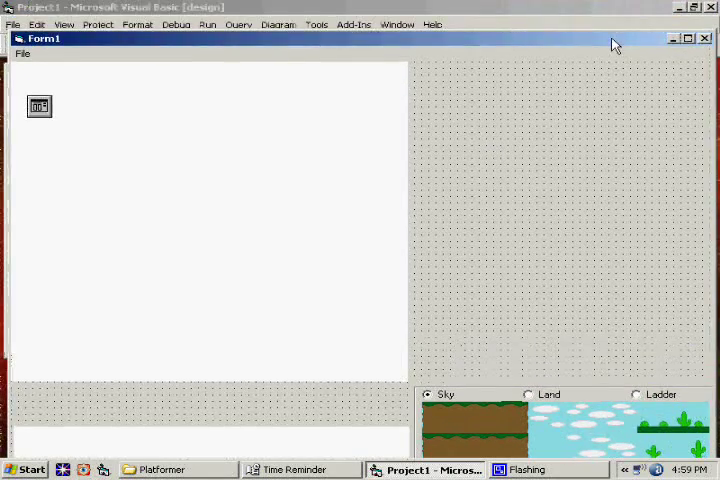
left_click(316, 24)
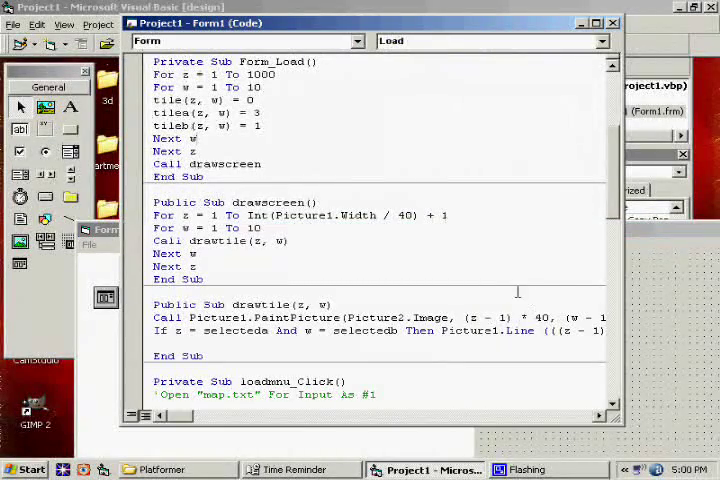
- Add a public Sub named drawminimap through Tools > Add Procedure
left_click(318, 24)
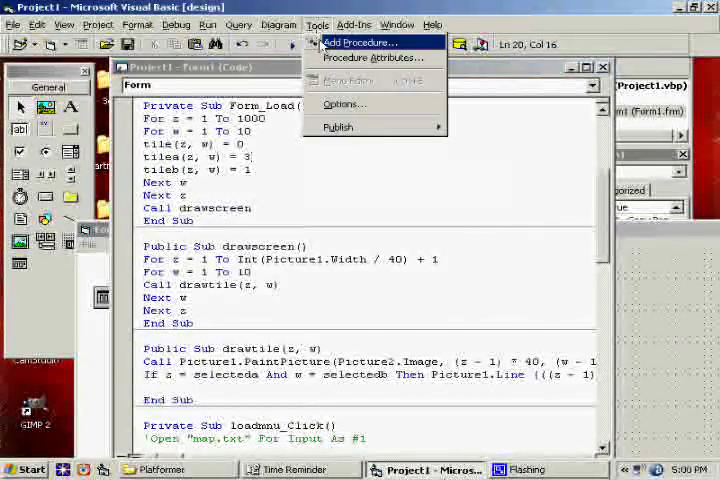
left_click(361, 42)
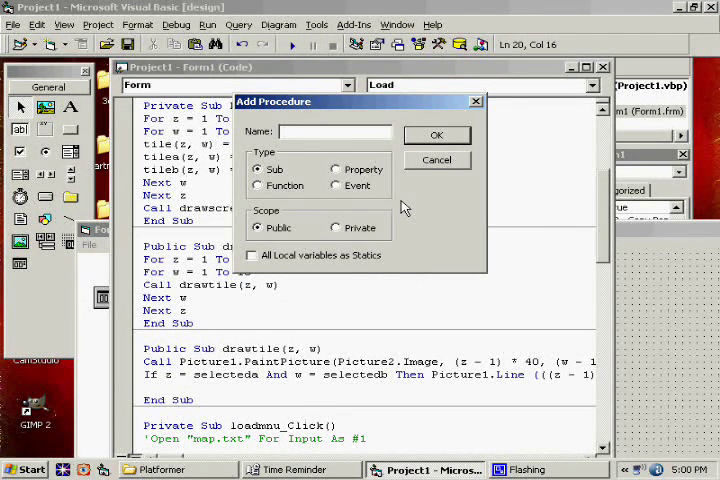
type("drawi")
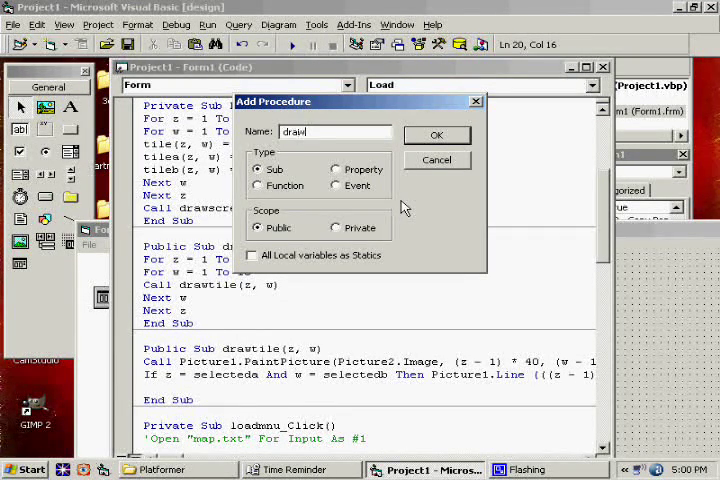
left_click(437, 135)
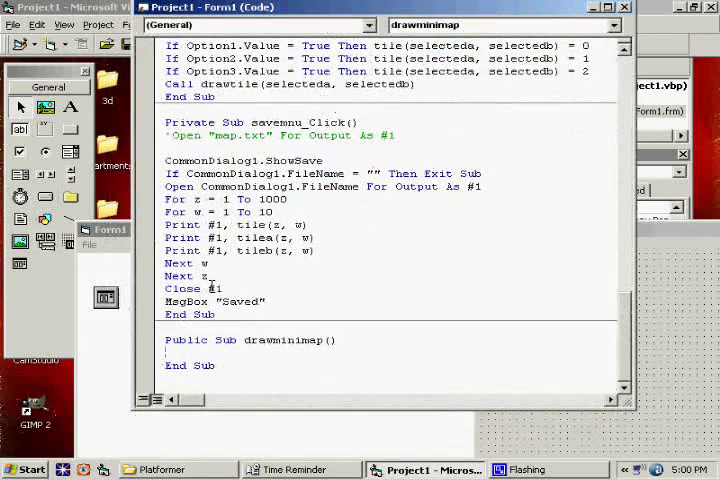
- Start the drawminimap body with Picture3 calls inside the nested loops
type("picture3.Cls")
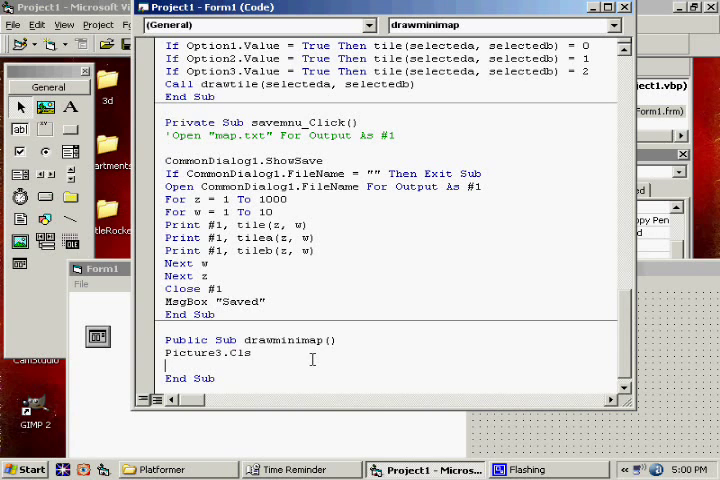
left_click_drag(166, 199, 280, 212)
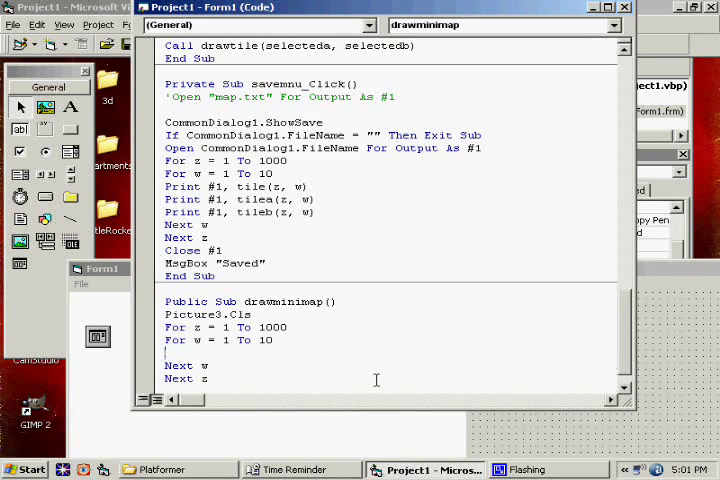
type("picture3.Line((z-1)*")
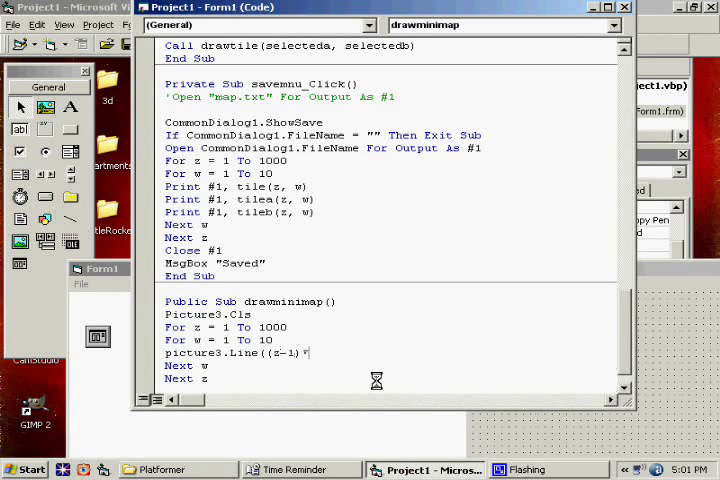
- Type Picture3.Line ((z-1)*4,(w-1)*4)-((z*4)-1,(w*4)-1) to draw each tile box
type("4,")
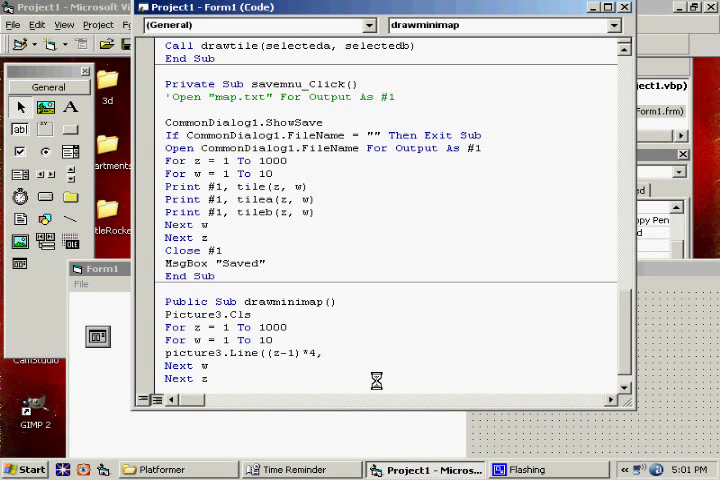
type(",(w-1)*4")
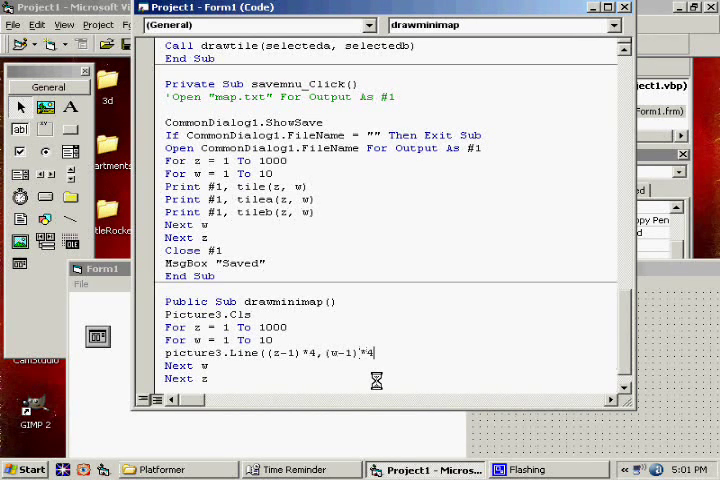
type("-{")
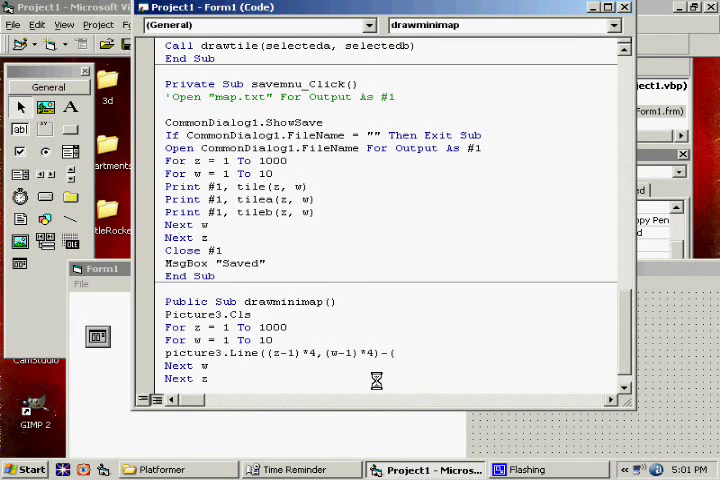
type("((z*4")
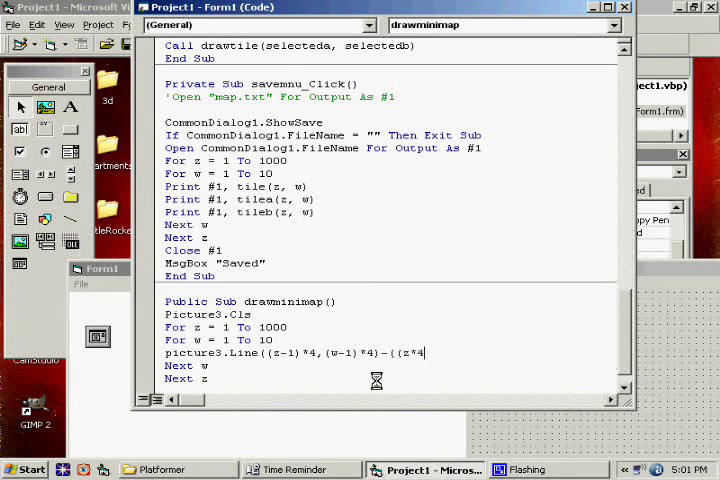
type(")-1,")
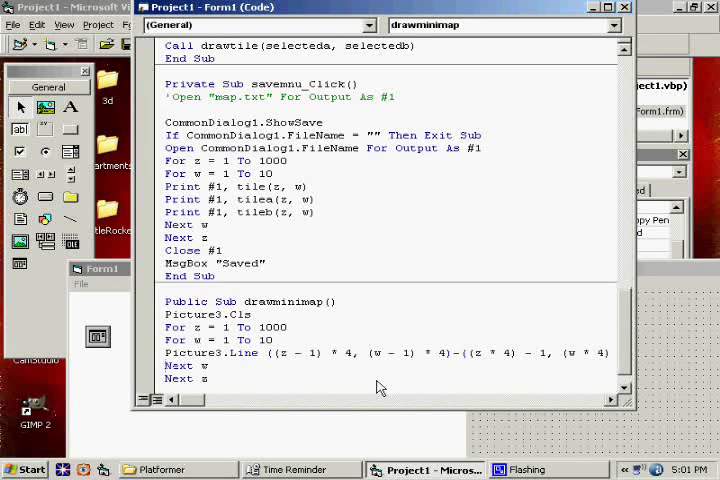
scroll("down", 3)
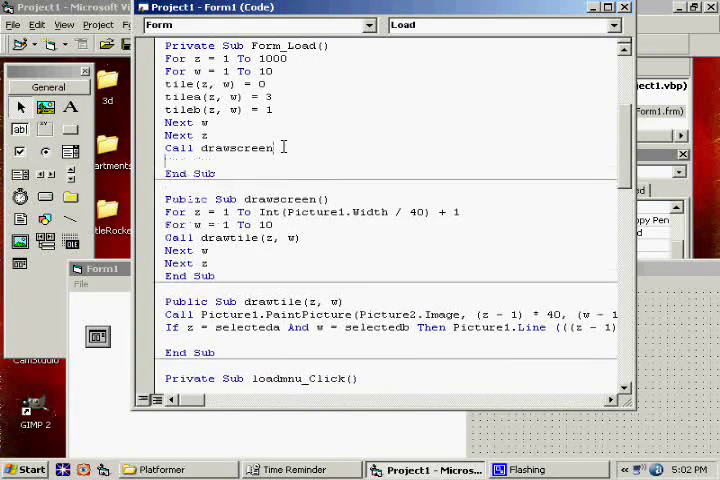
- Add Call drawminimap to Form_Load and to the File > Load handler
type("Call drawminimap")
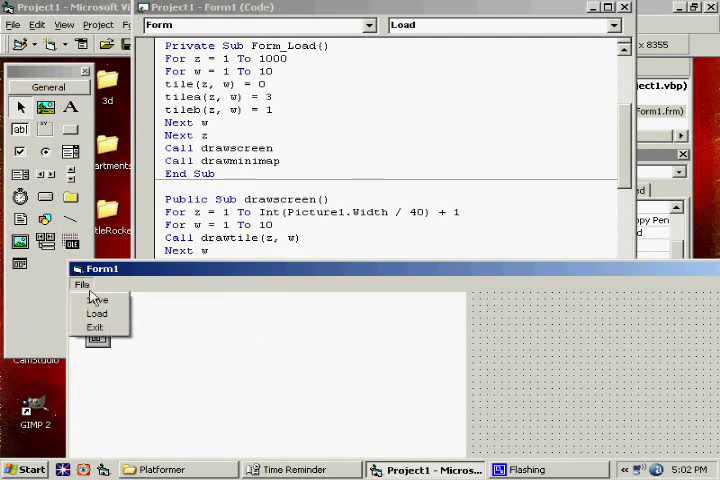
left_click(97, 313)
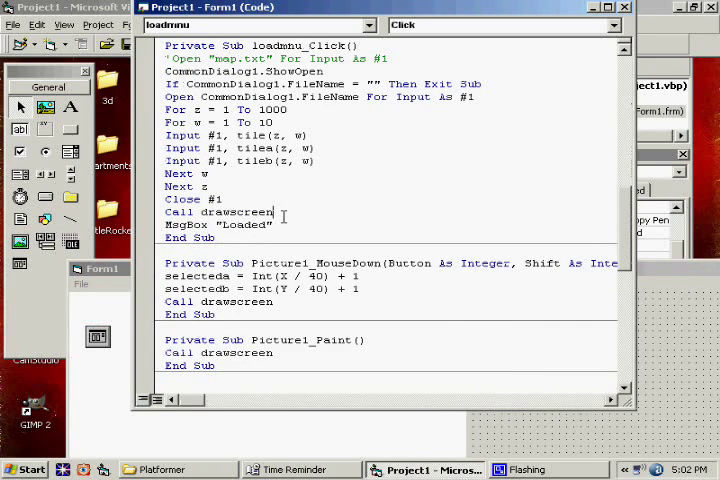
type("call draw")
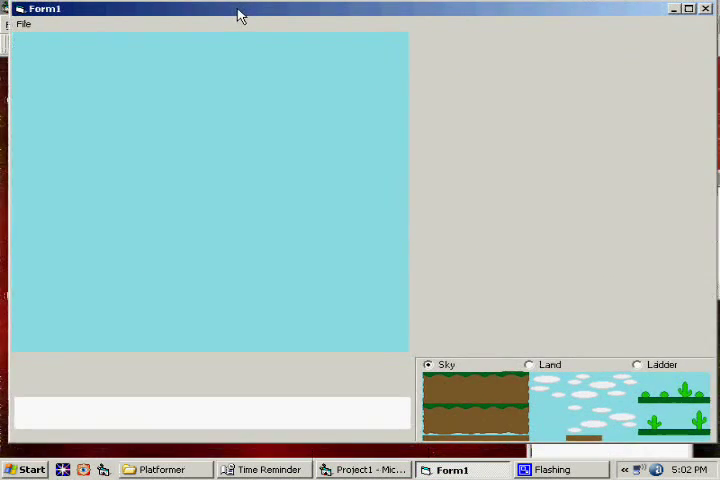
- Load map2 through File > Load in the running editor
left_click(31, 33)
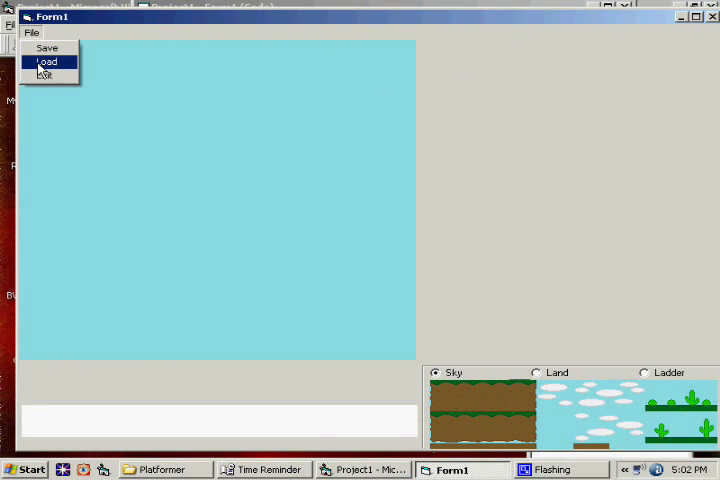
left_click(46, 61)
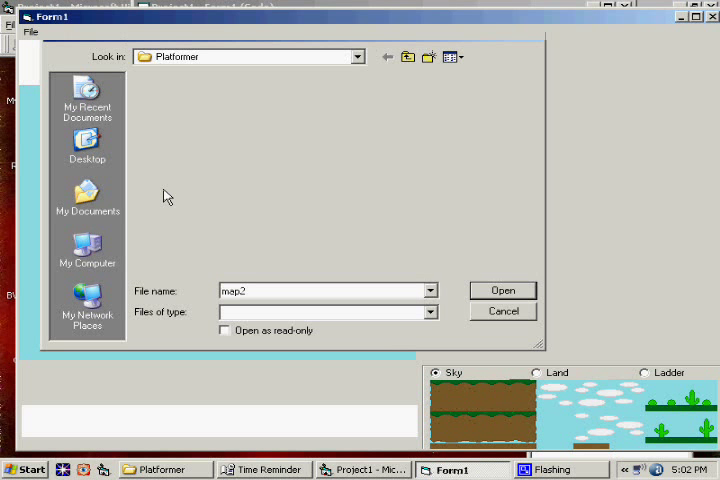
left_click(503, 290)
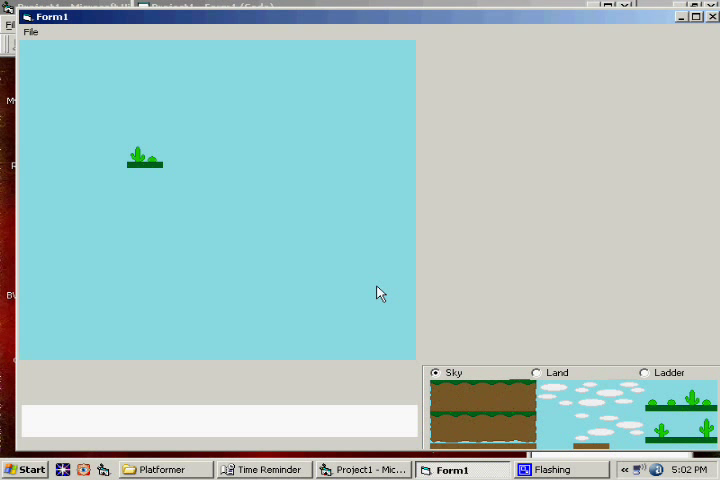
mouse_move(594, 25)
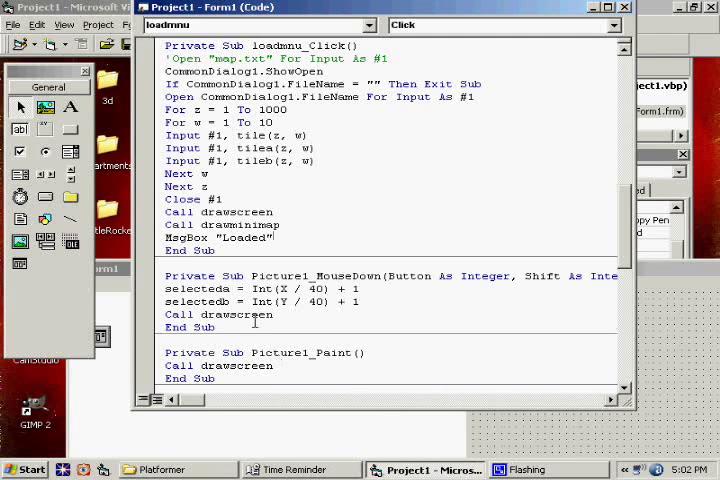
- Add Call drawminimap to the Picture2_MouseDown tile-placing handler
double_click(220, 224)
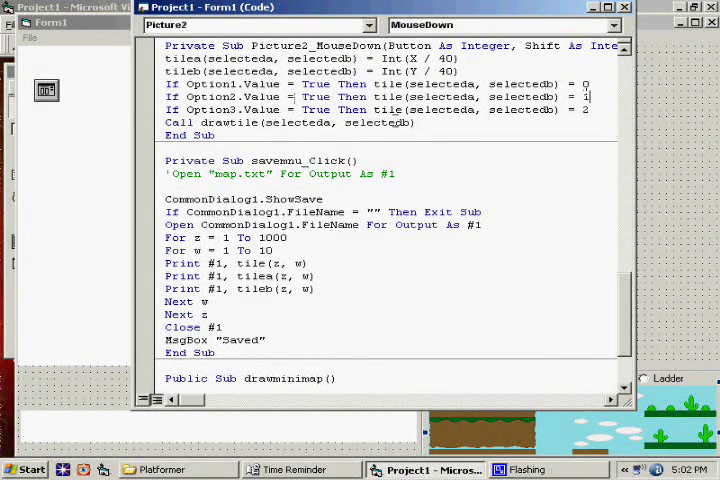
type("Call drawminimap")
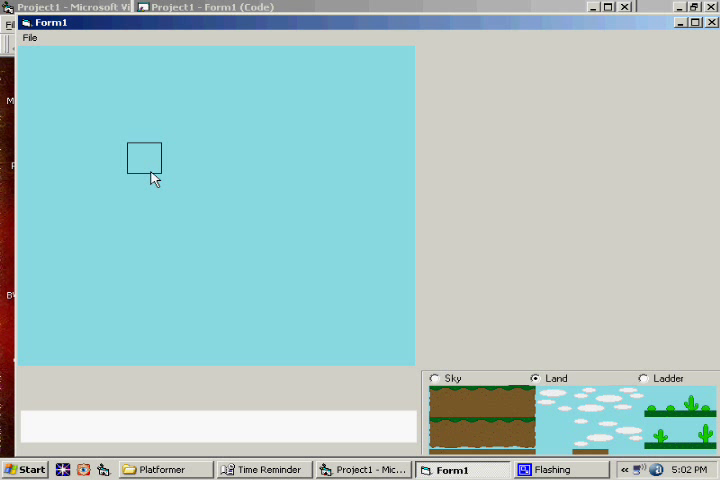
mouse_move(420, 30)
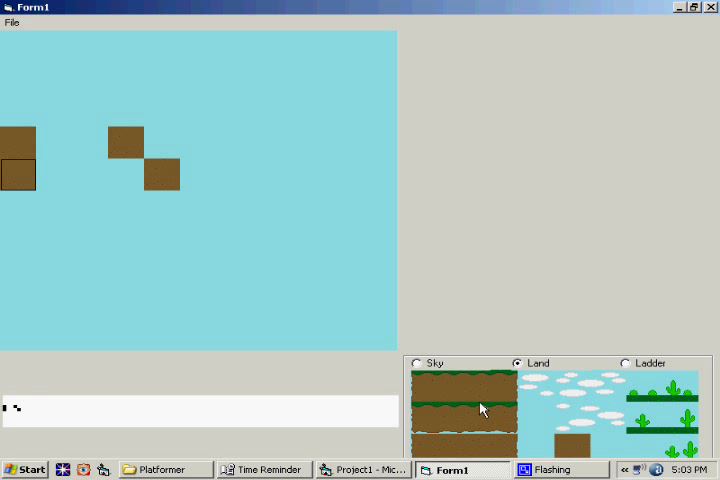
- Place several Land tiles on the map, confirming matching black marks appear on the minimap
left_click(54, 239)
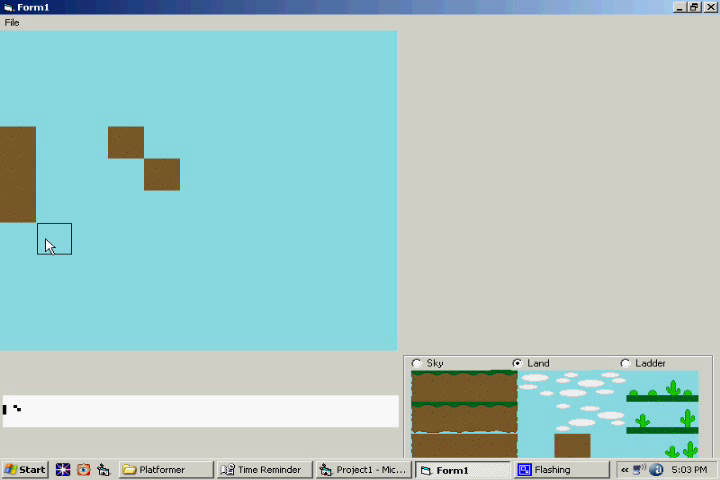
left_click(54, 238)
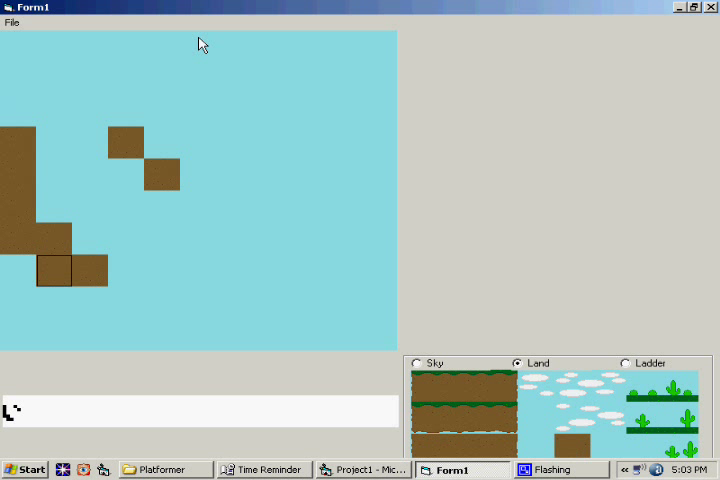
mouse_move(25, 63)
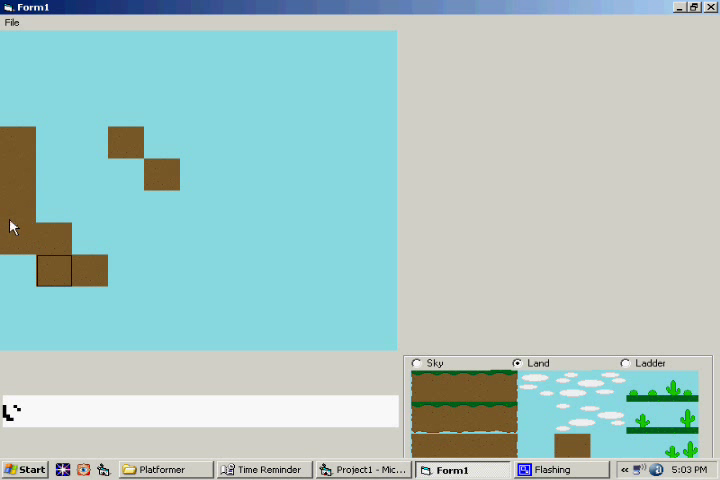
mouse_move(140, 228)
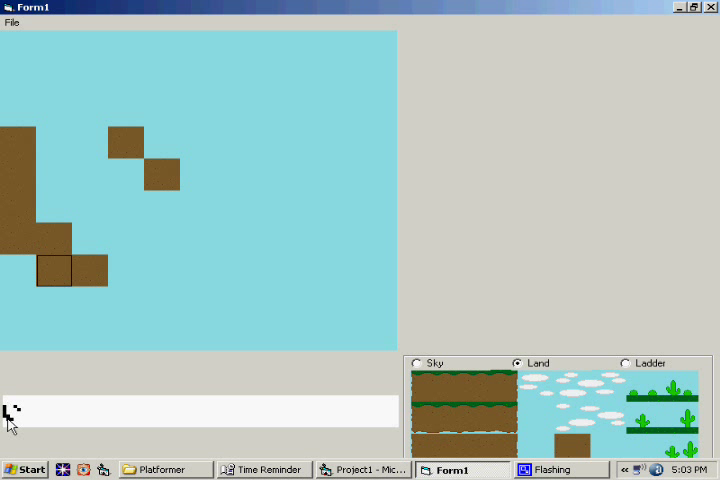
left_click(162, 240)
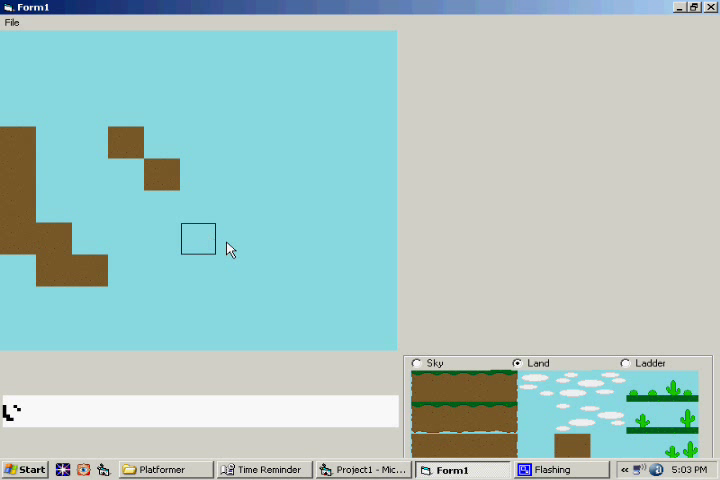
mouse_move(200, 87)
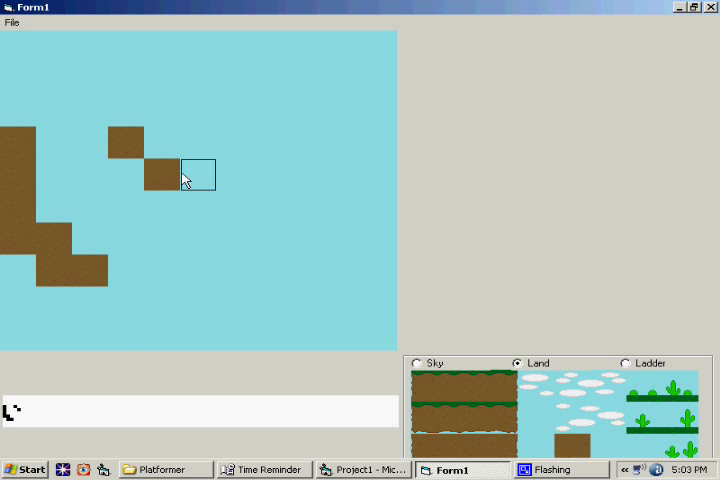
left_click(198, 174)
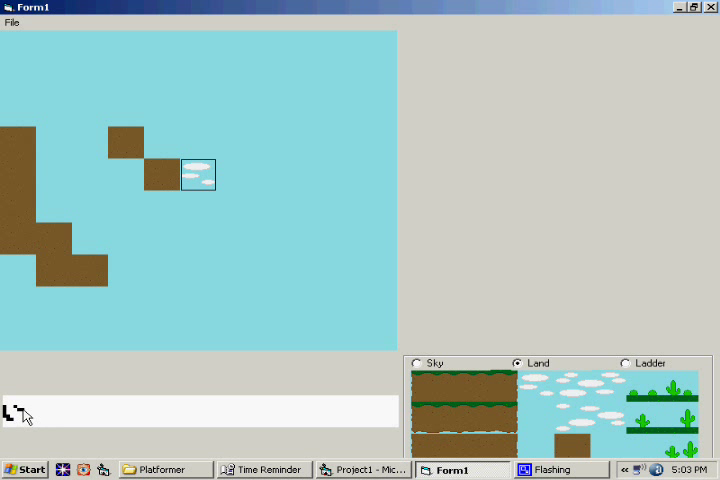
left_click(199, 174)
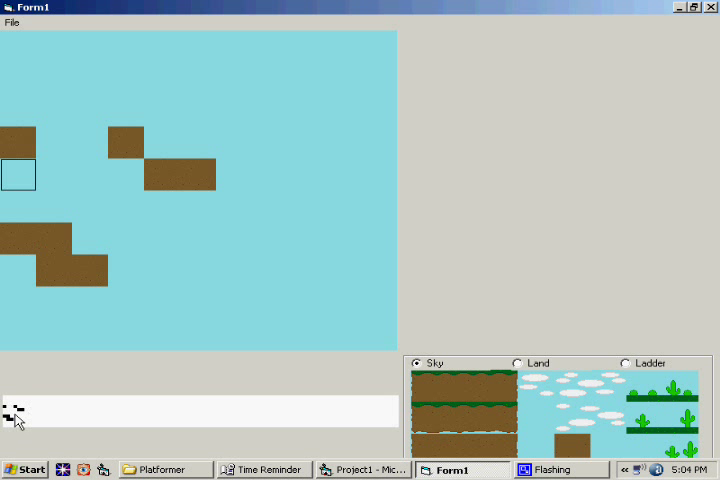
mouse_move(10, 415)
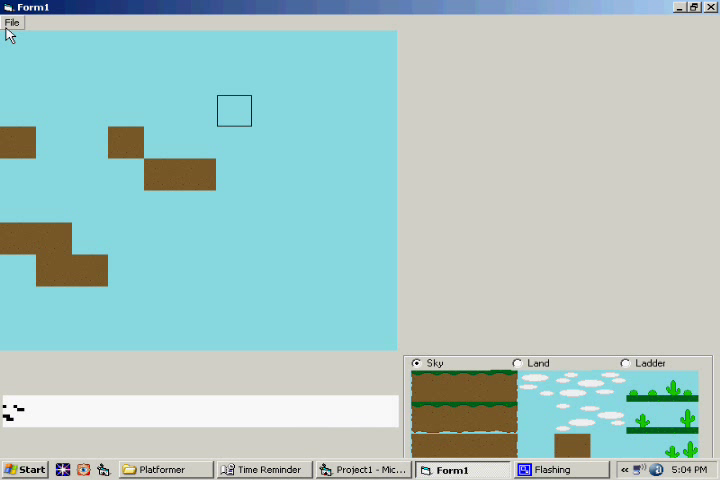
left_click(12, 22)
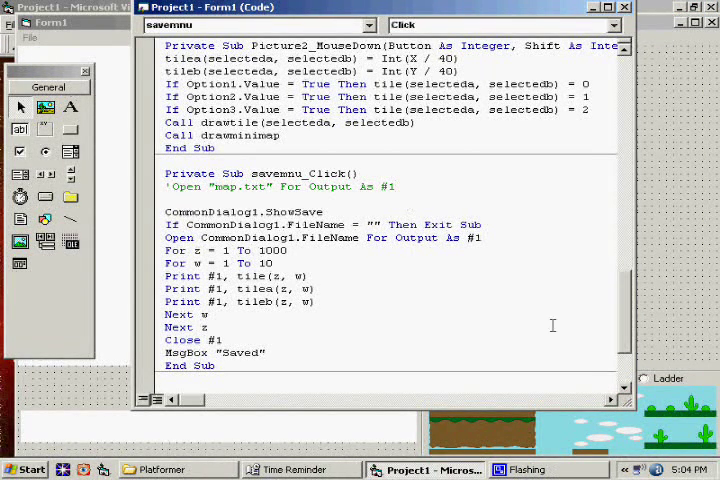
- Scroll the code window to review the Picture2_MouseDown and savemnu_Click handlers
scroll("down", 3)
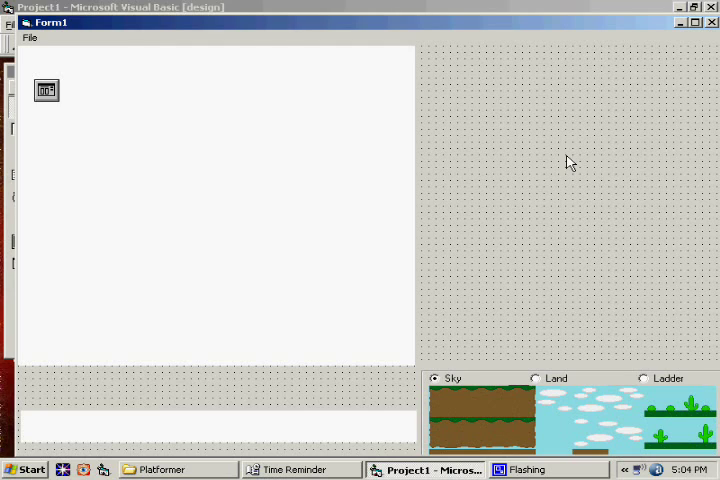
left_click(30, 38)
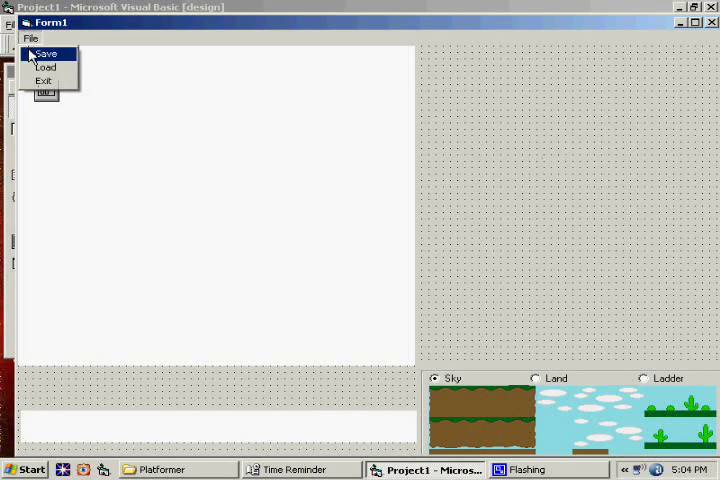
left_click(46, 53)
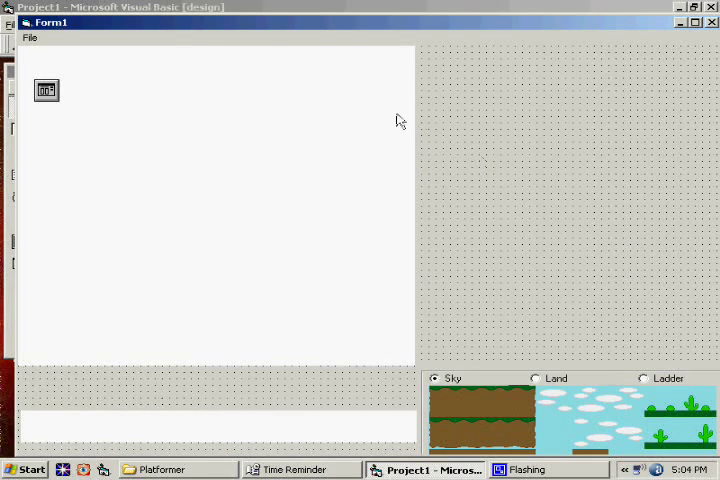
mouse_move(525, 258)
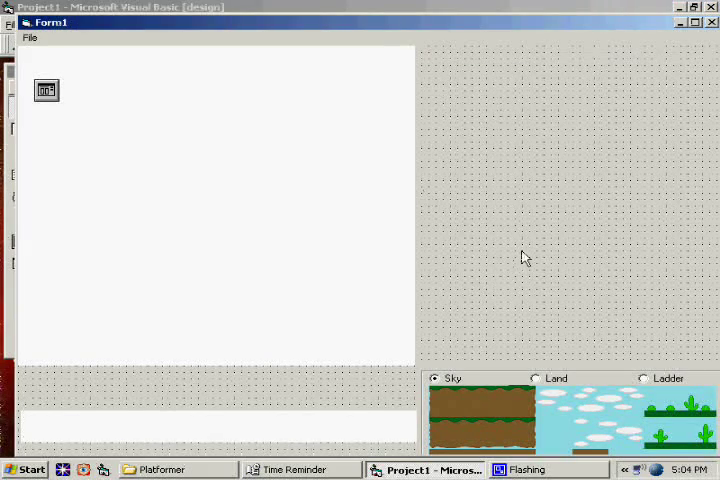